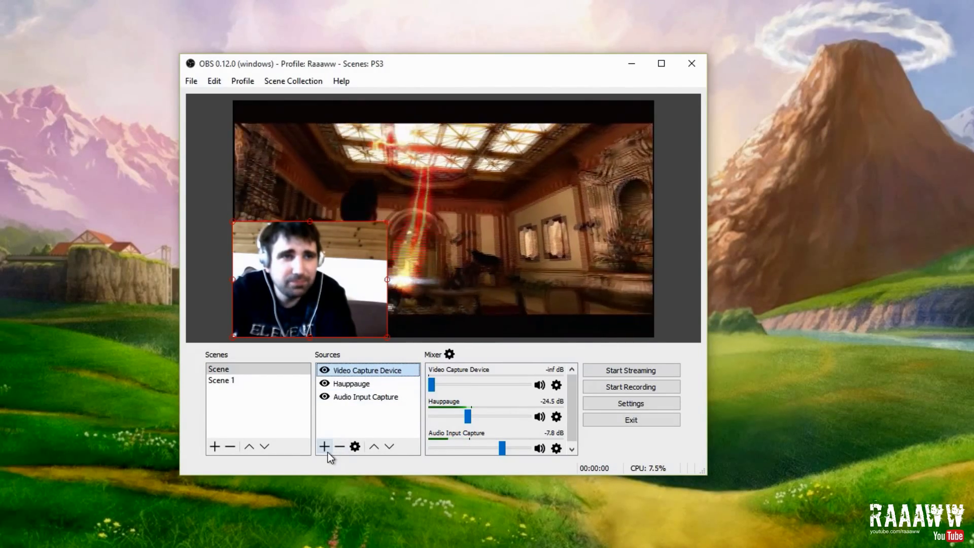
- Add a Crop effect filter named 'Crop' to the Video Capture Device webcam source
right_click(366, 370)
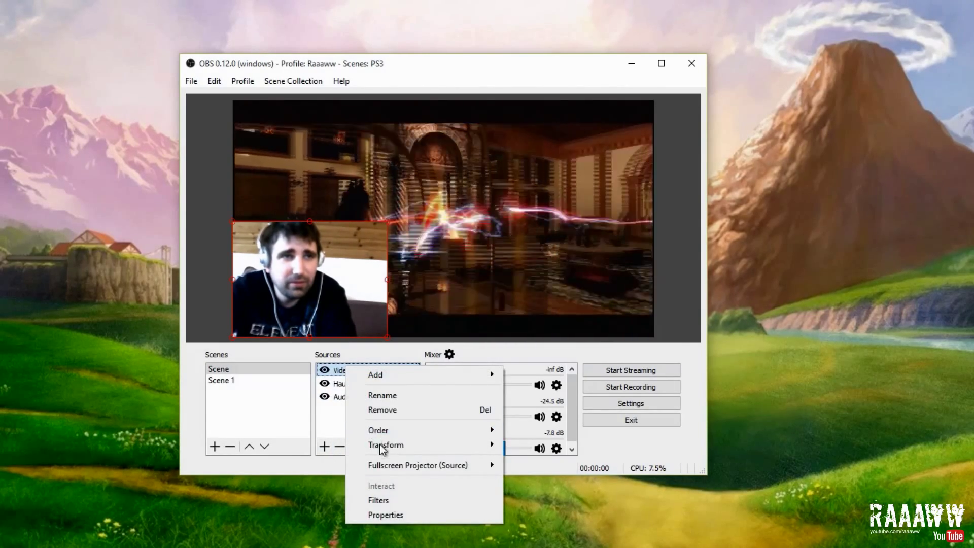
left_click(377, 500)
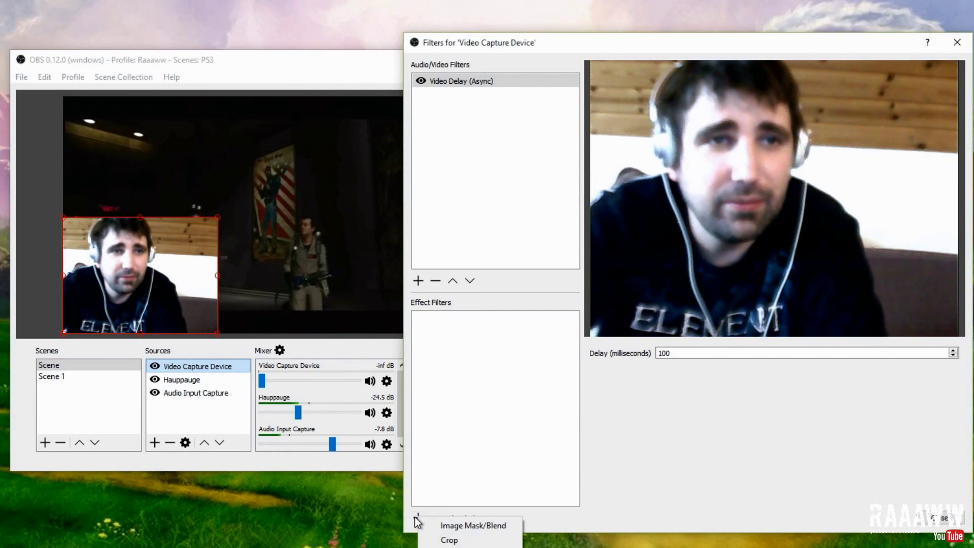
left_click(449, 539)
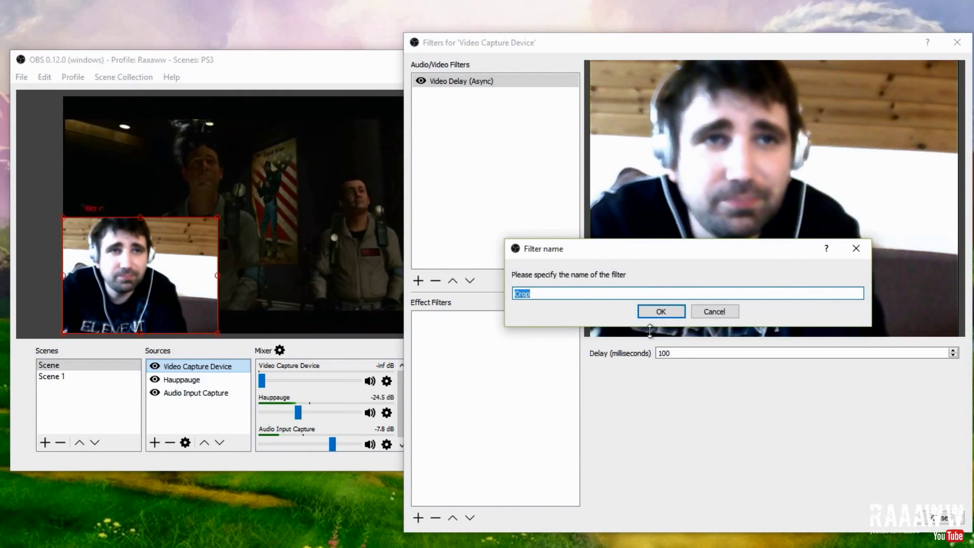
left_click(660, 311)
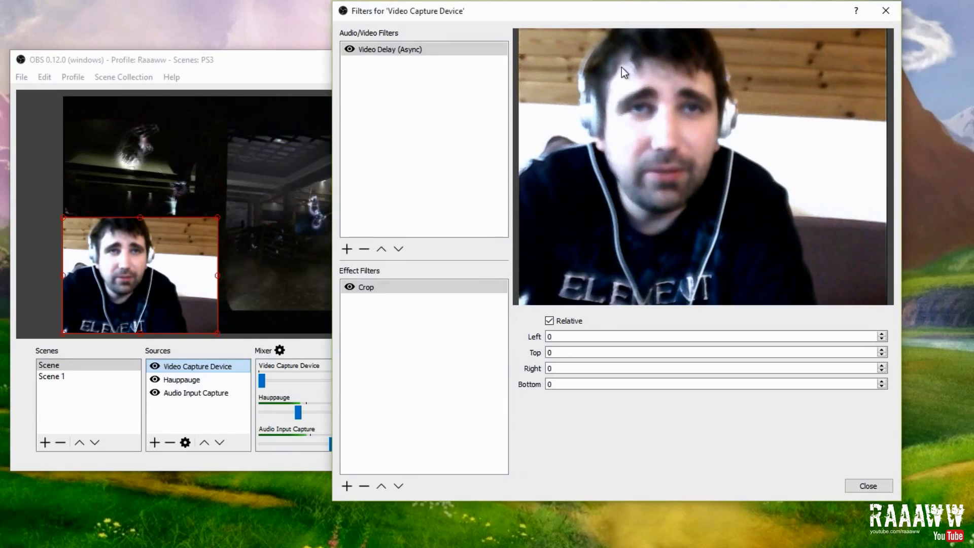
- Crop the webcam 200 from the right and 20 from the bottom, then close the filters window
left_click(714, 368)
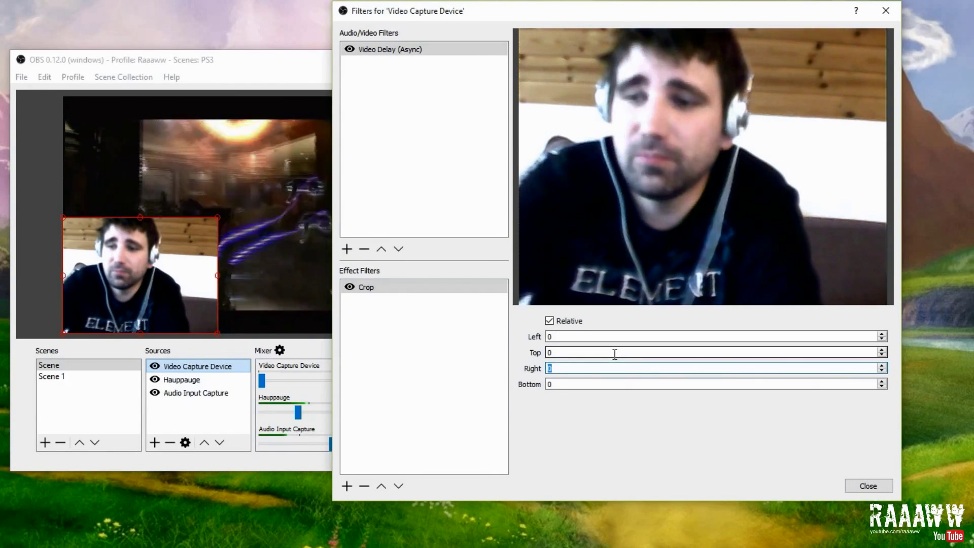
type("200")
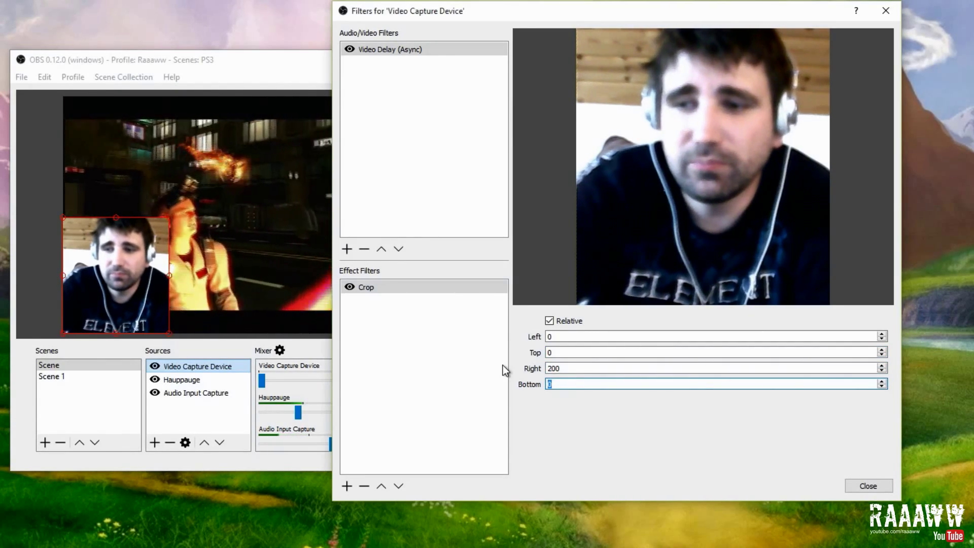
type("20")
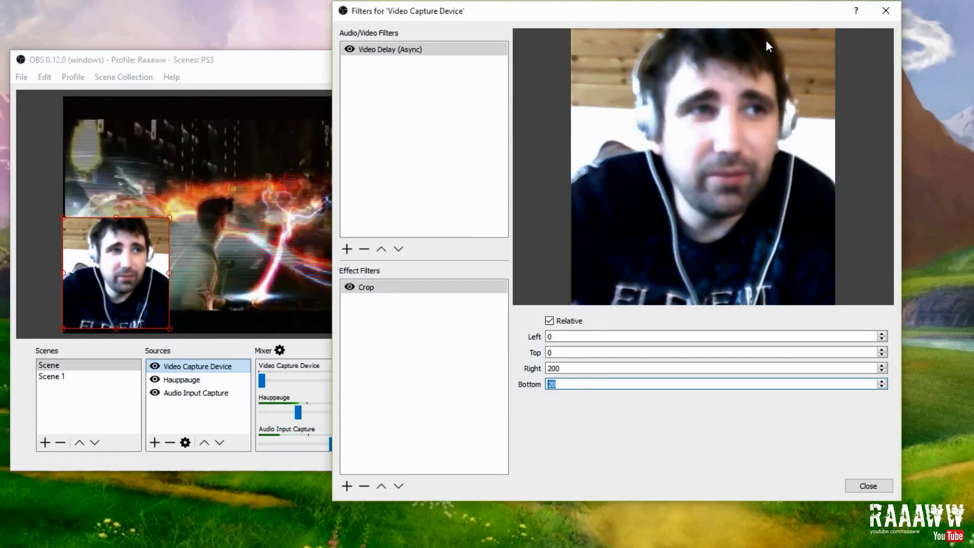
left_click(868, 485)
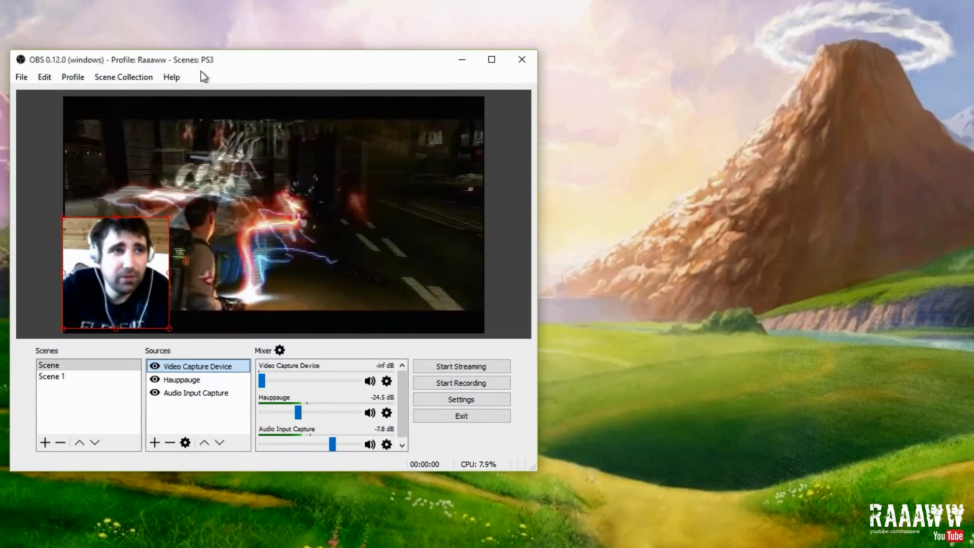